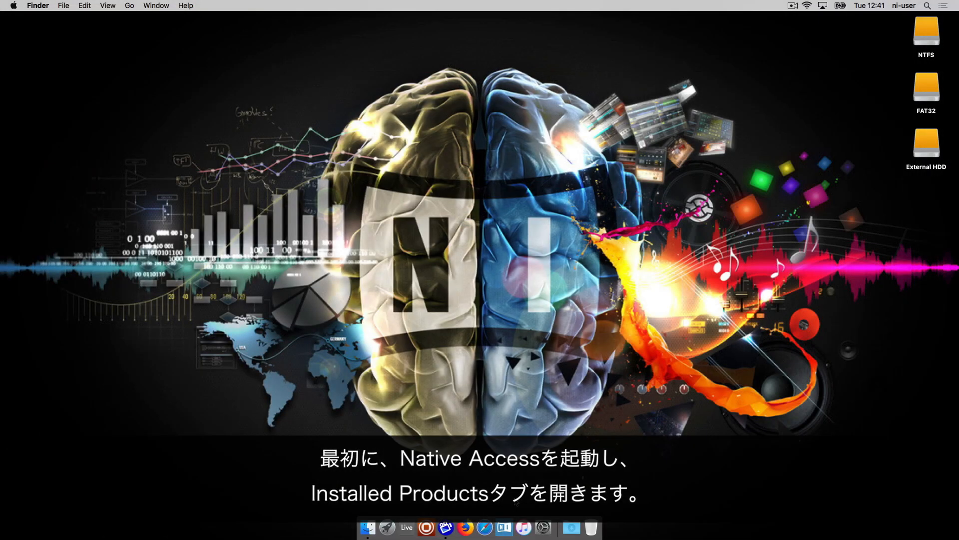
Launch Native Access from the Dock and show the Installed products list
left_click(503, 526)
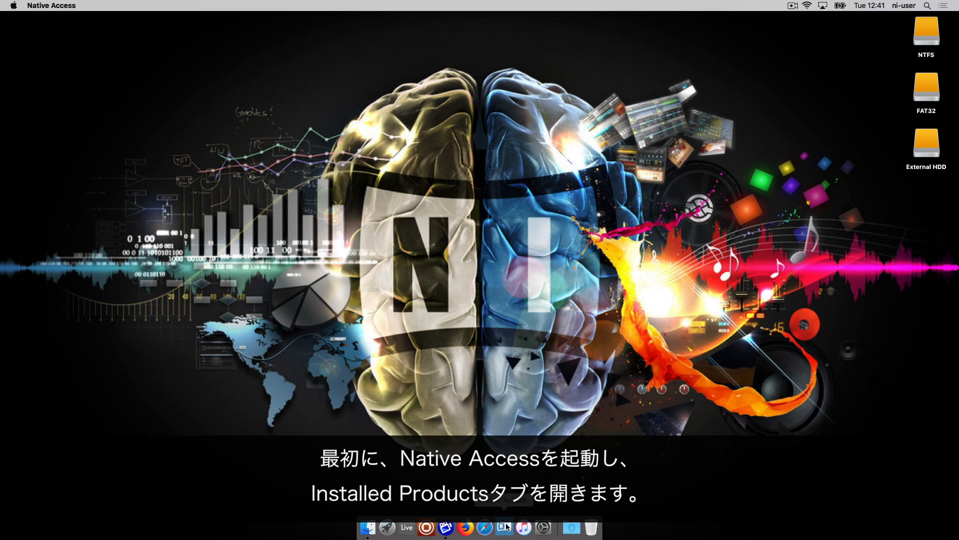
left_click(503, 527)
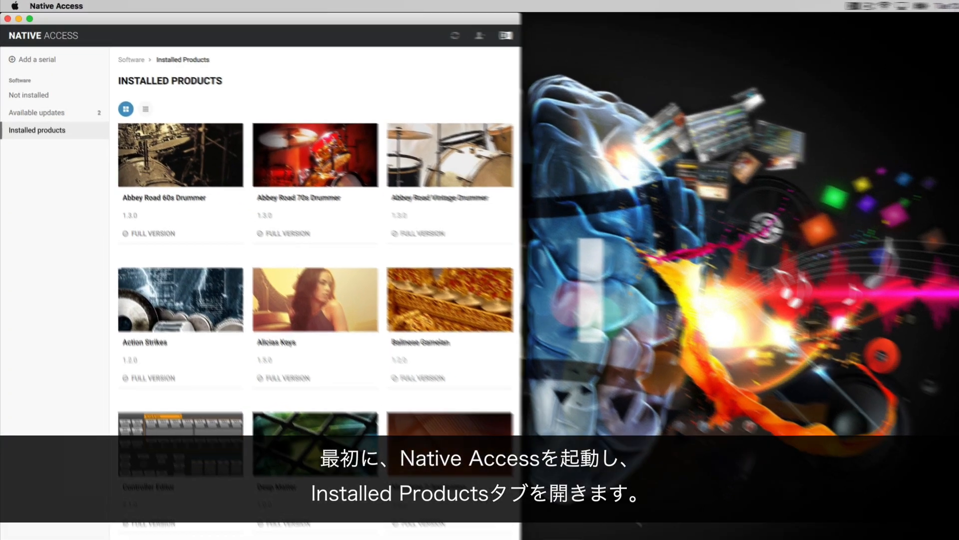
left_click(37, 130)
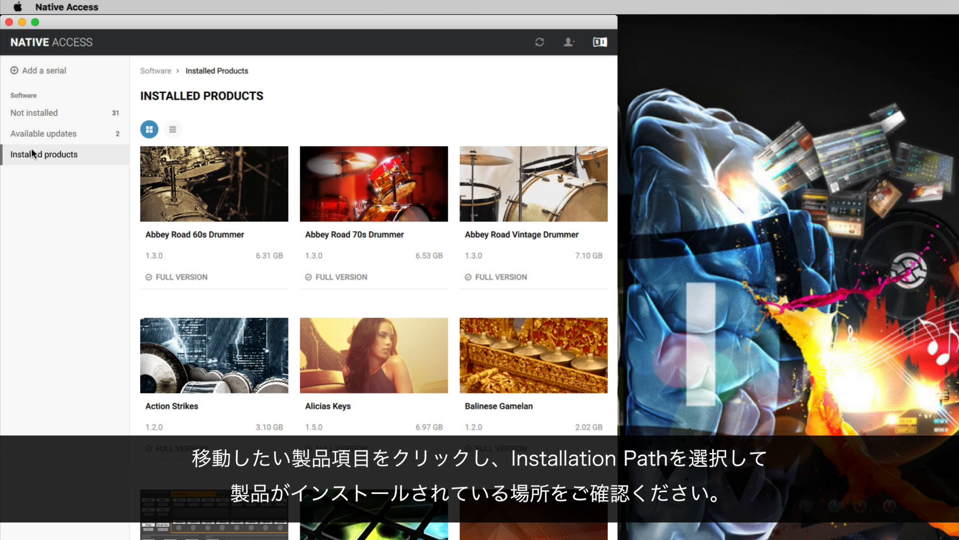
mouse_move(373, 354)
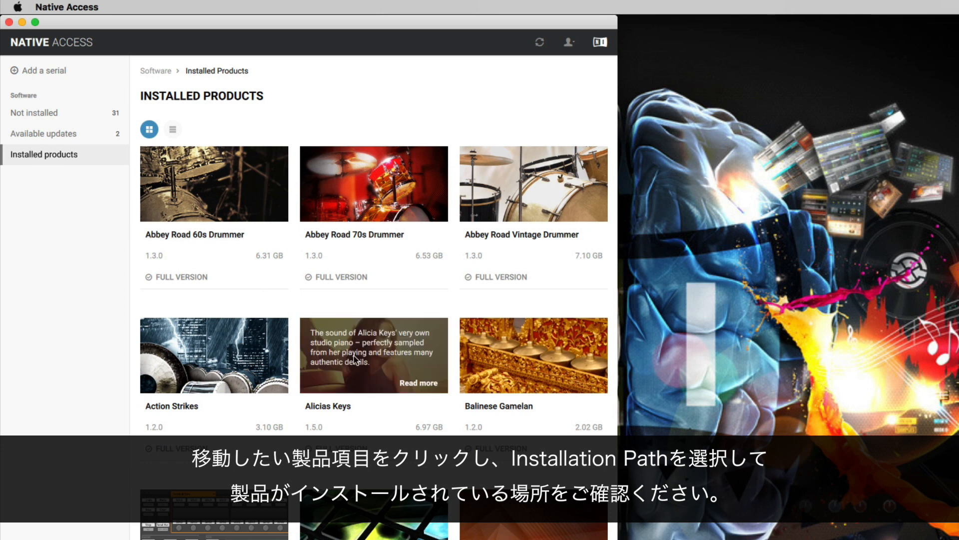
Show the Alicias Keys installation path /Users/Shared/Alicias Keys Library in its details
left_click(373, 355)
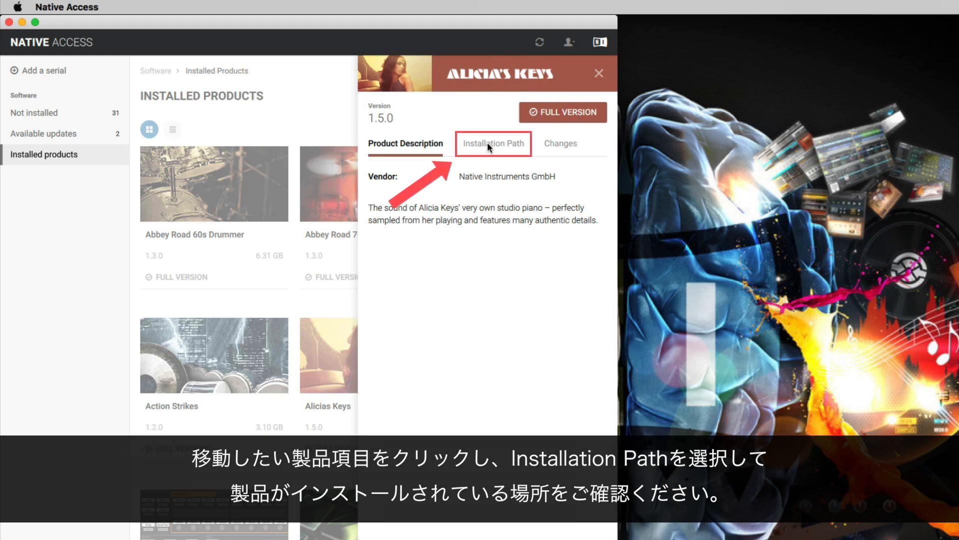
left_click(493, 143)
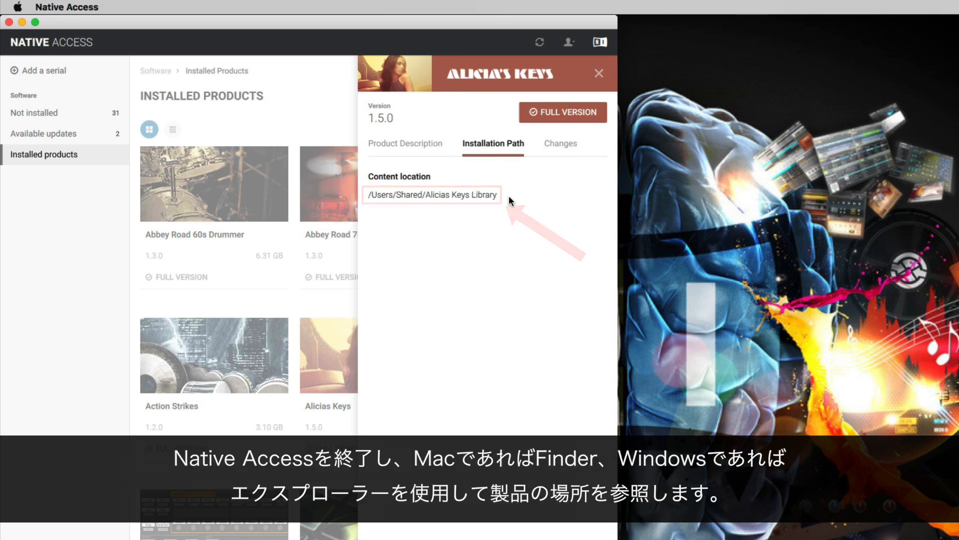
Quit Native Access from its menu and bring up a Finder window from the Dock
left_click(67, 7)
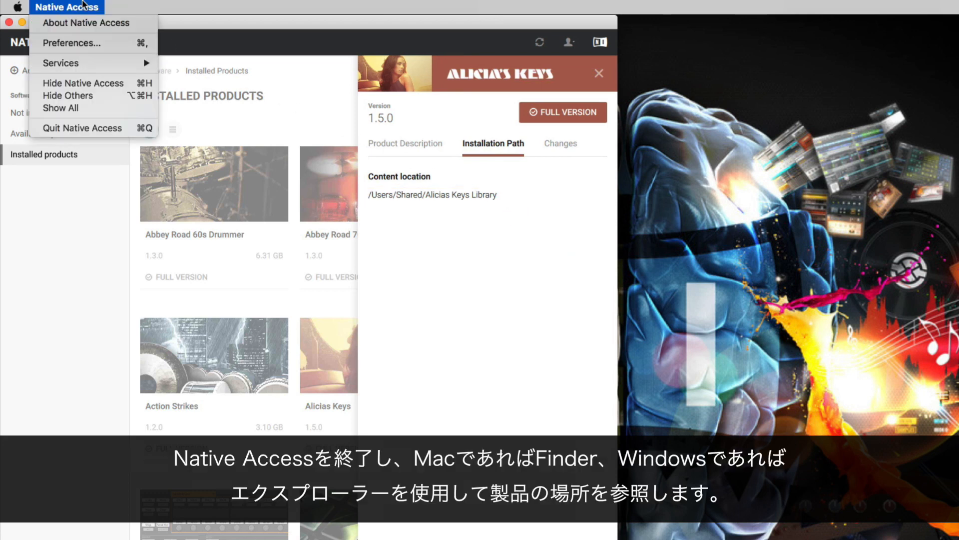
mouse_move(82, 128)
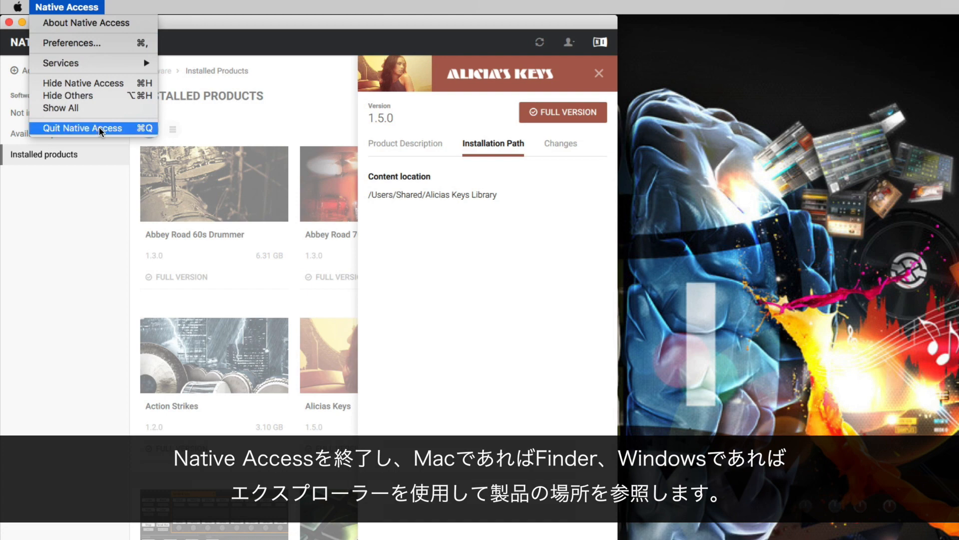
left_click(83, 128)
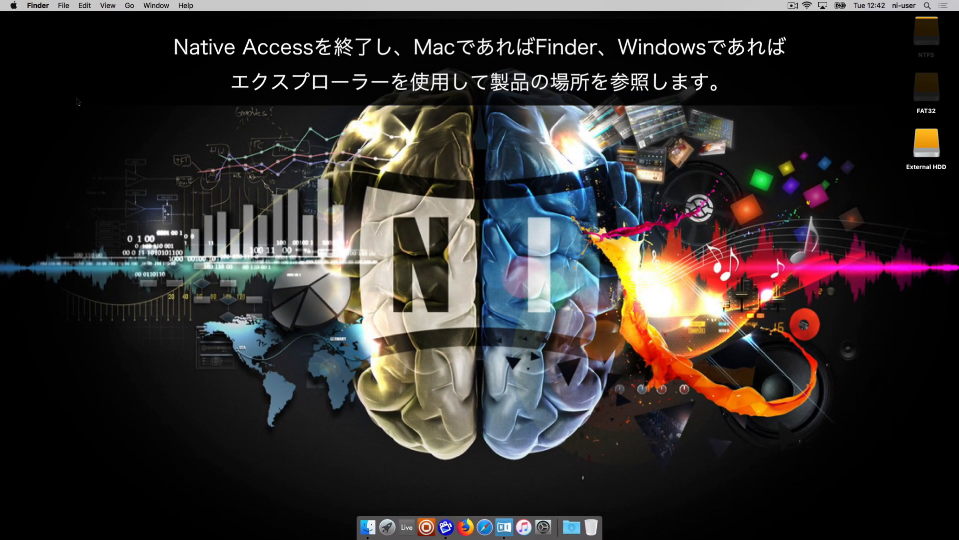
mouse_move(366, 527)
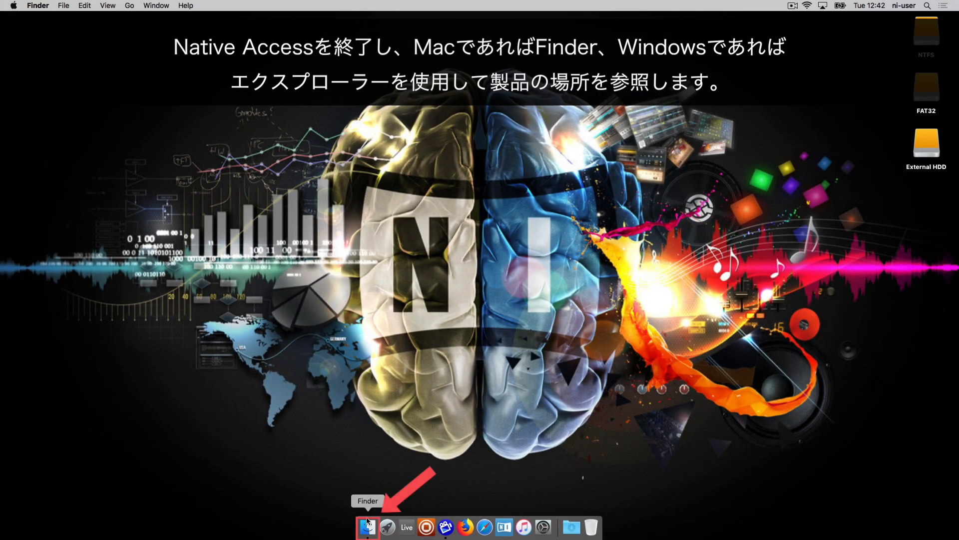
left_click(367, 527)
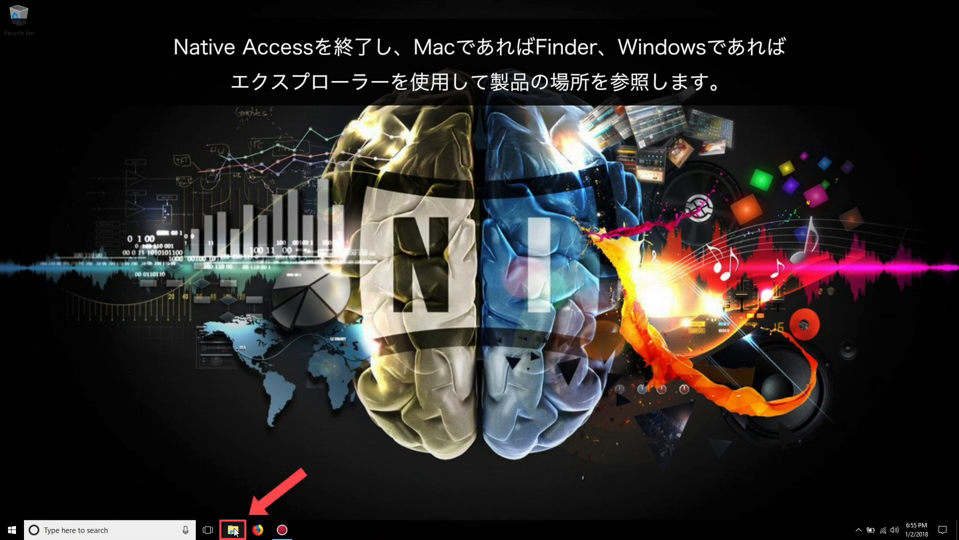
left_click(232, 530)
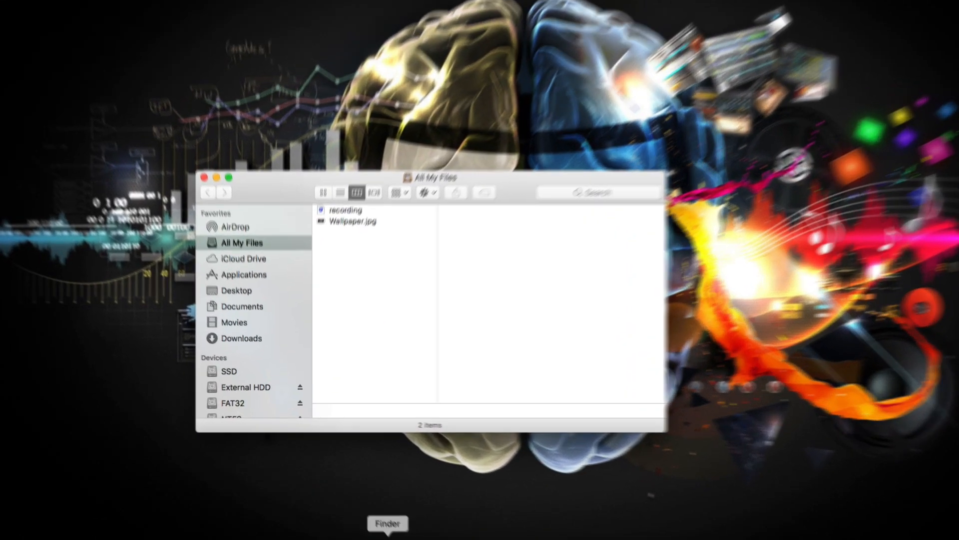
Copy Alicias Keys Library from SSD > Users > Shared into External HDD > NI Libraries
left_click(226, 263)
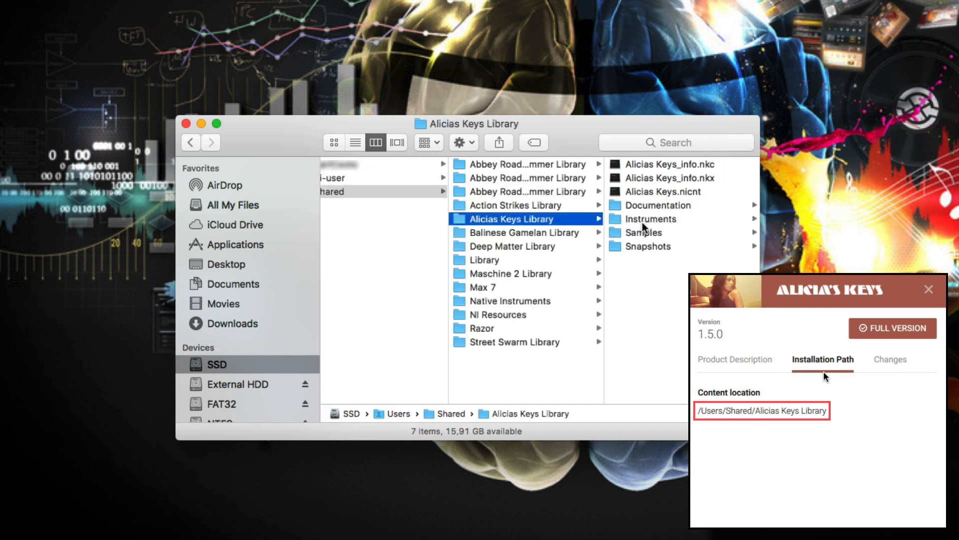
left_click(928, 289)
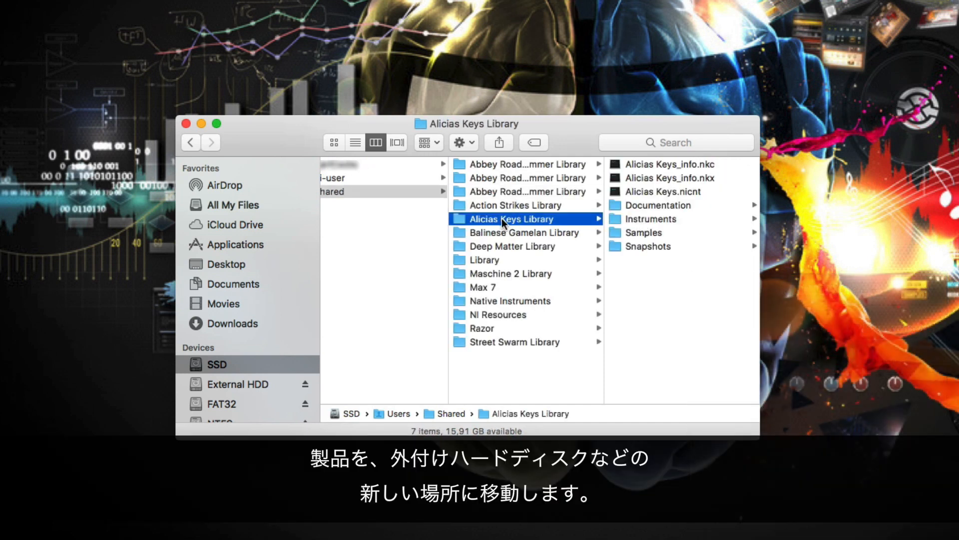
left_click_drag(502, 219, 266, 384)
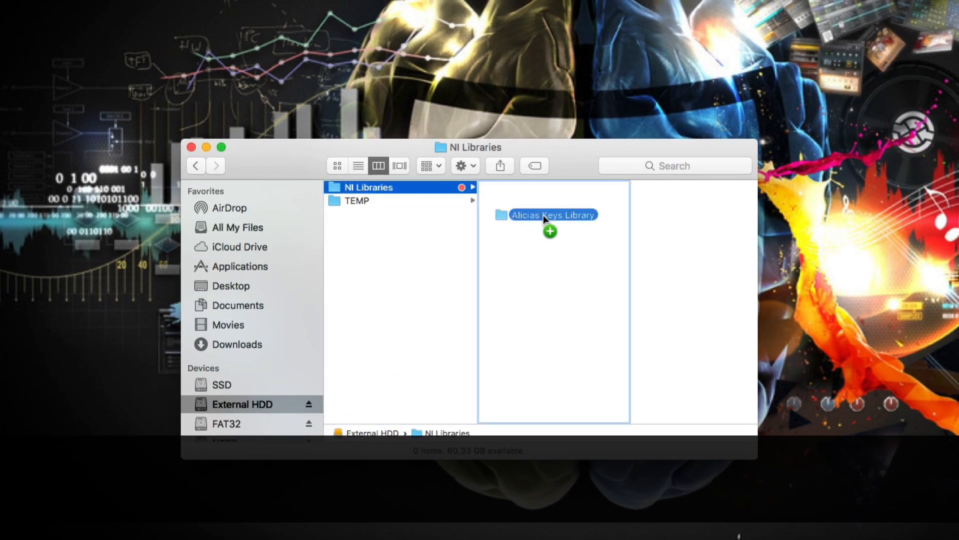
left_click_drag(548, 219, 547, 219)
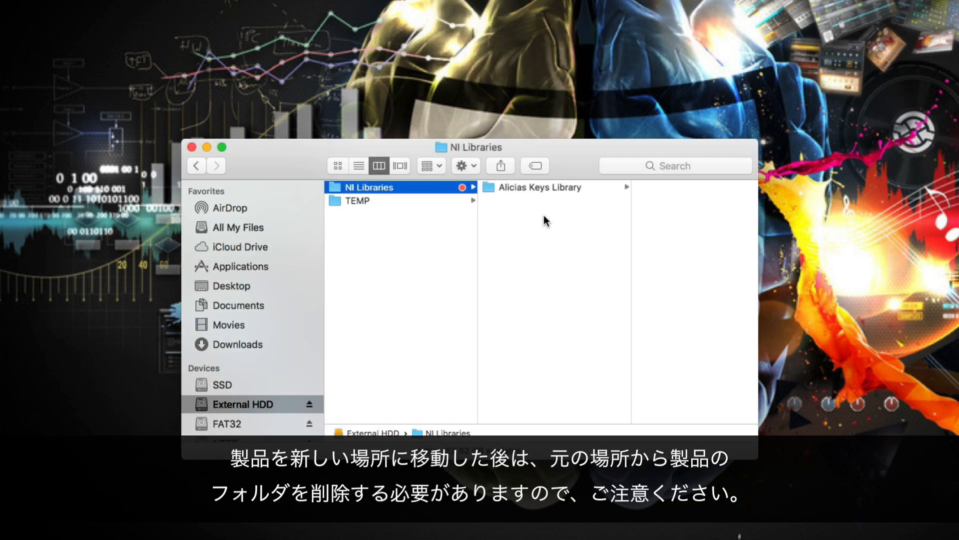
Browse to the Shared folder under SSD > Users
left_click(231, 286)
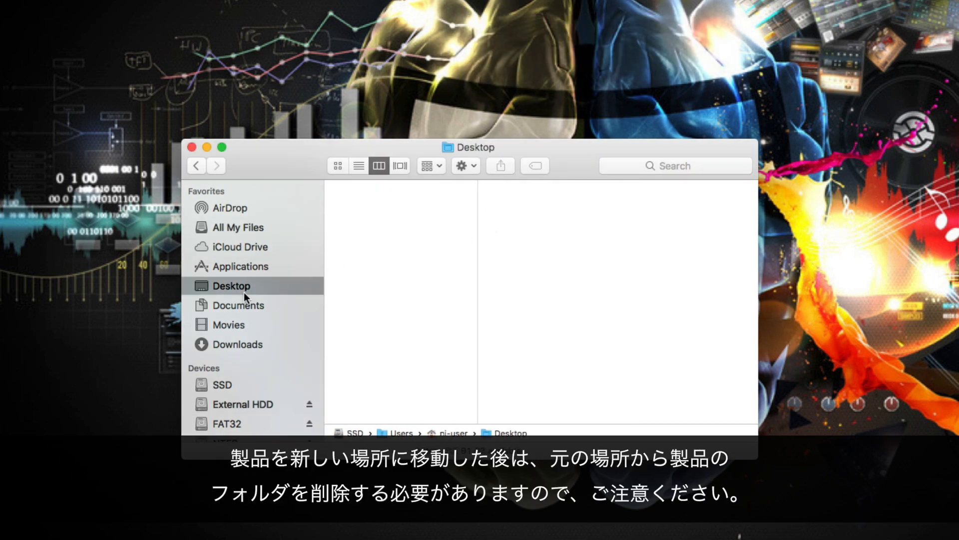
left_click(222, 383)
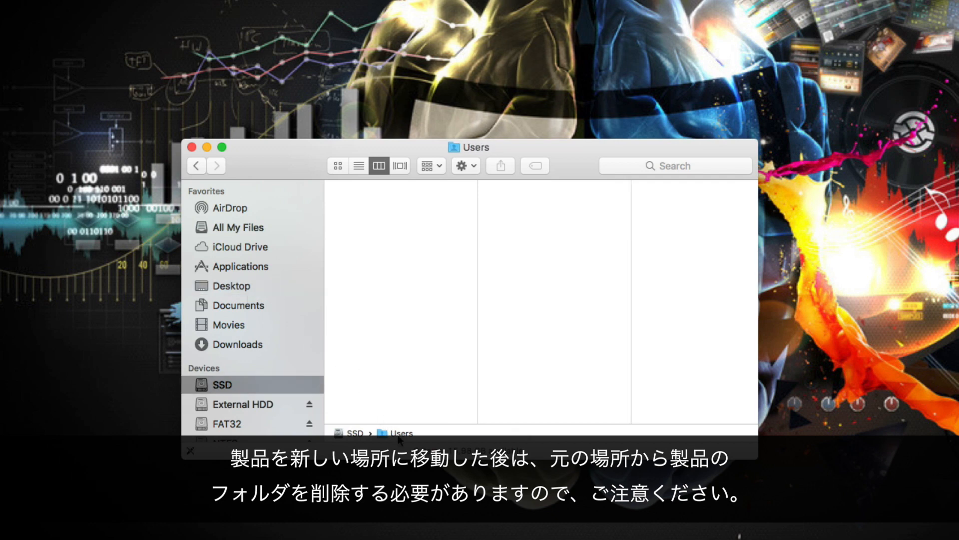
left_click(514, 214)
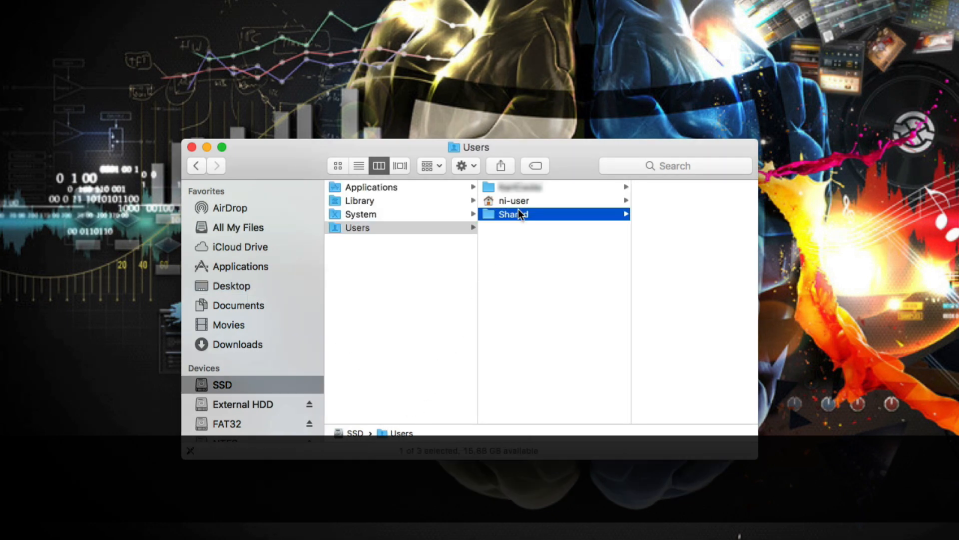
left_click(513, 214)
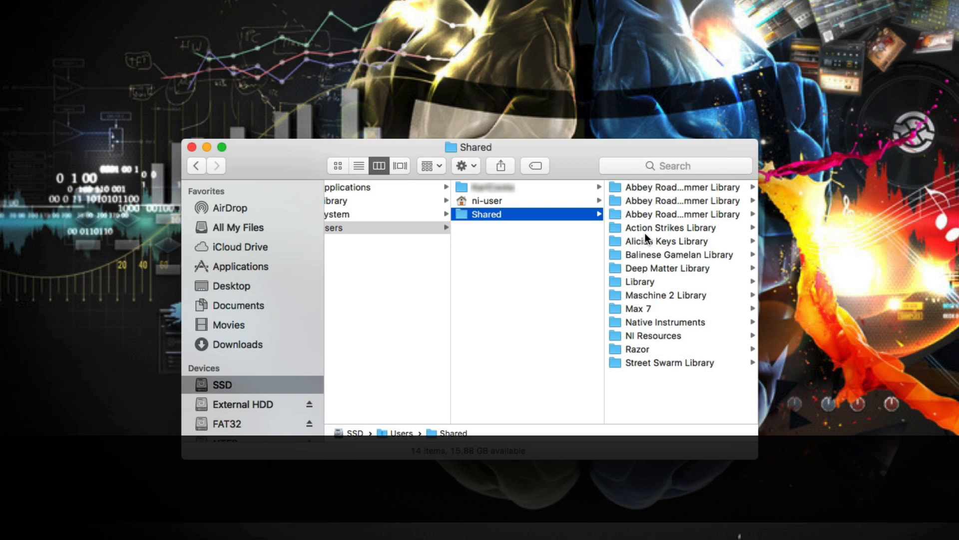
Move the original Alicias Keys Library to the Trash, authorising with the password
right_click(667, 240)
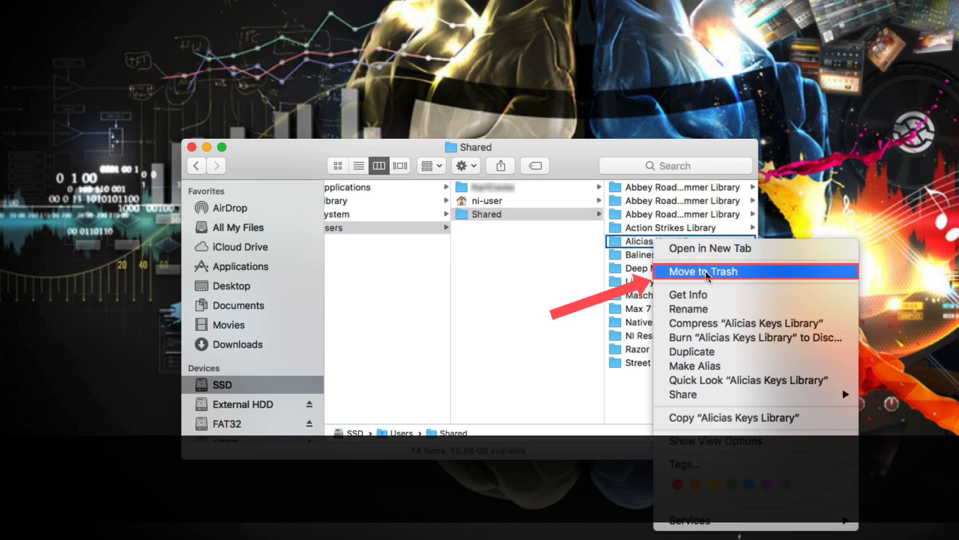
left_click(704, 271)
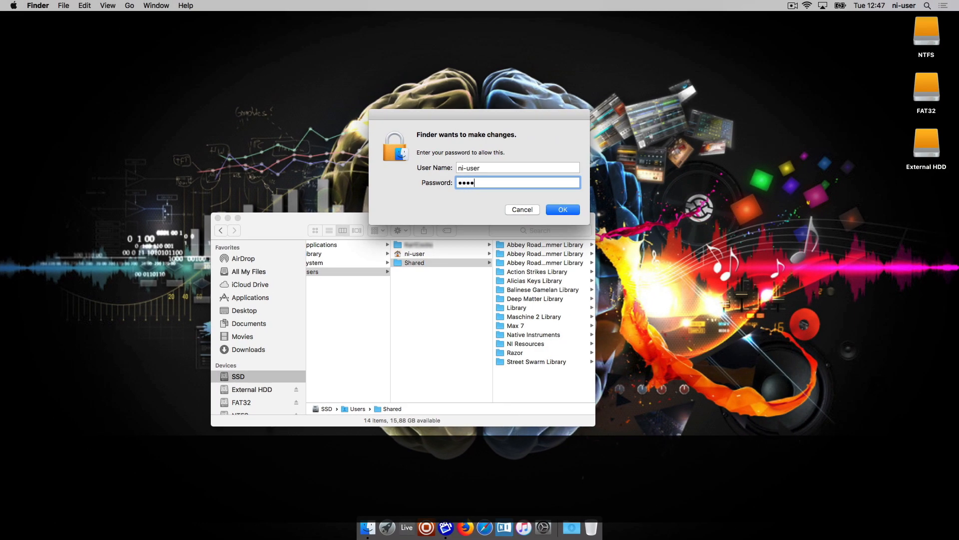
type("•••••••")
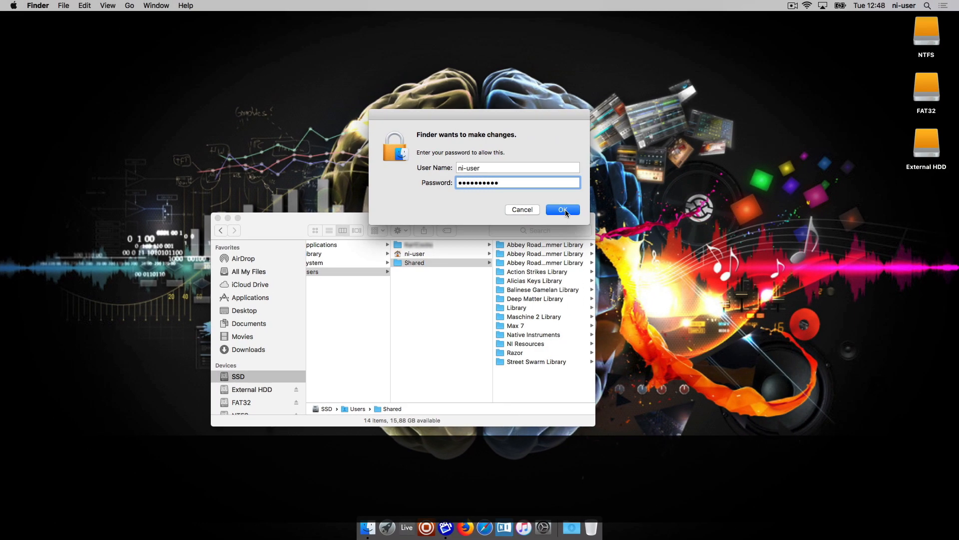
left_click(561, 210)
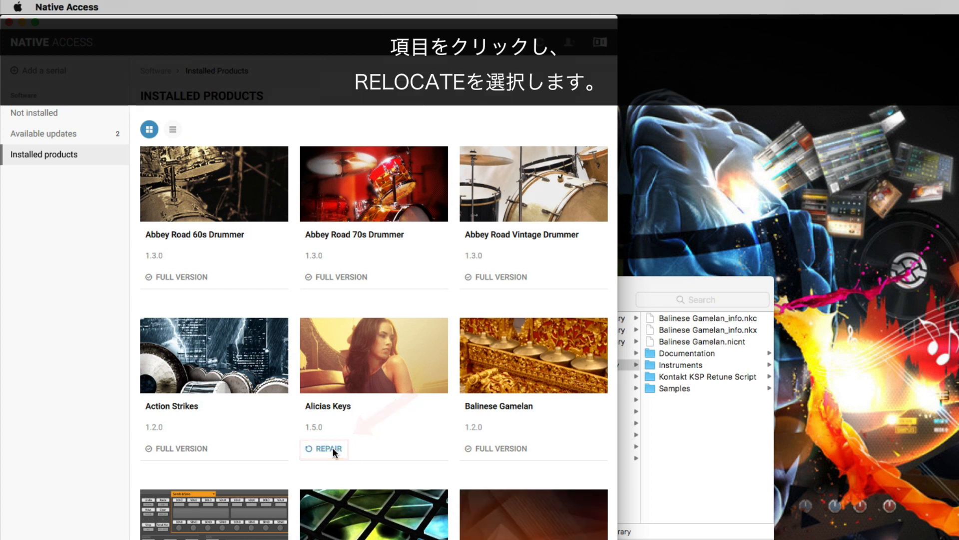
Use REPAIR on the Alicias Keys tile and choose RELOCATE for its broken content
left_click(325, 449)
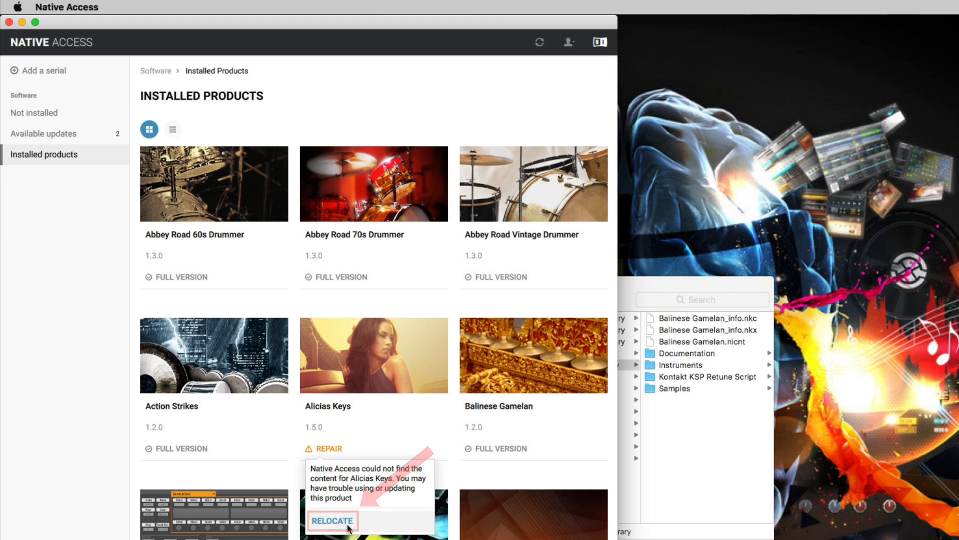
left_click(332, 521)
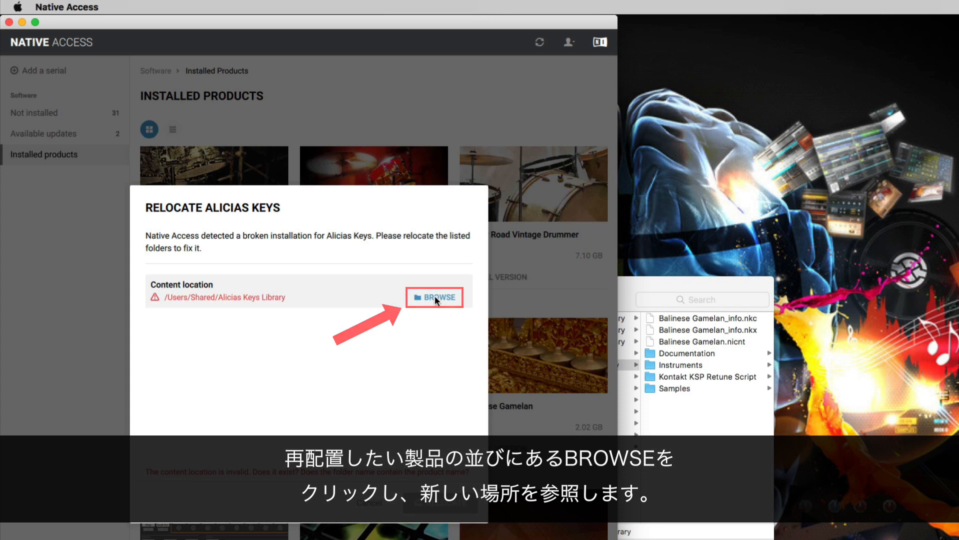
Relocate Alicias Keys to External HDD > NI Libraries > Alicias Keys Library so it shows FULL VERSION
left_click(434, 298)
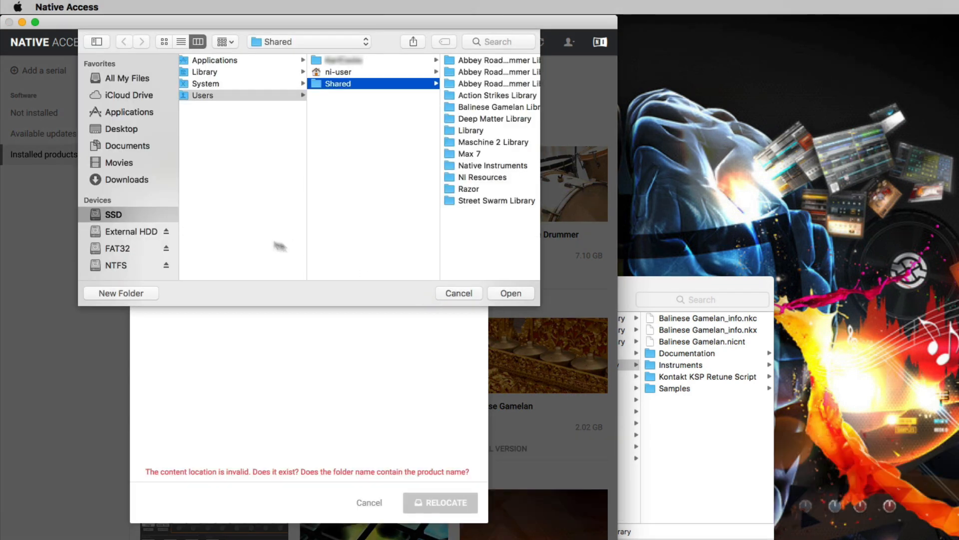
left_click(127, 231)
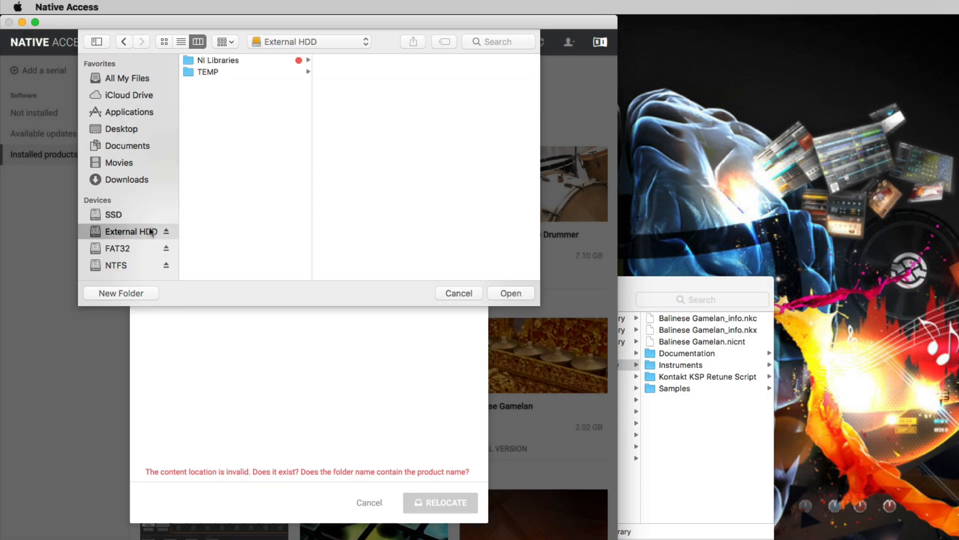
left_click(219, 60)
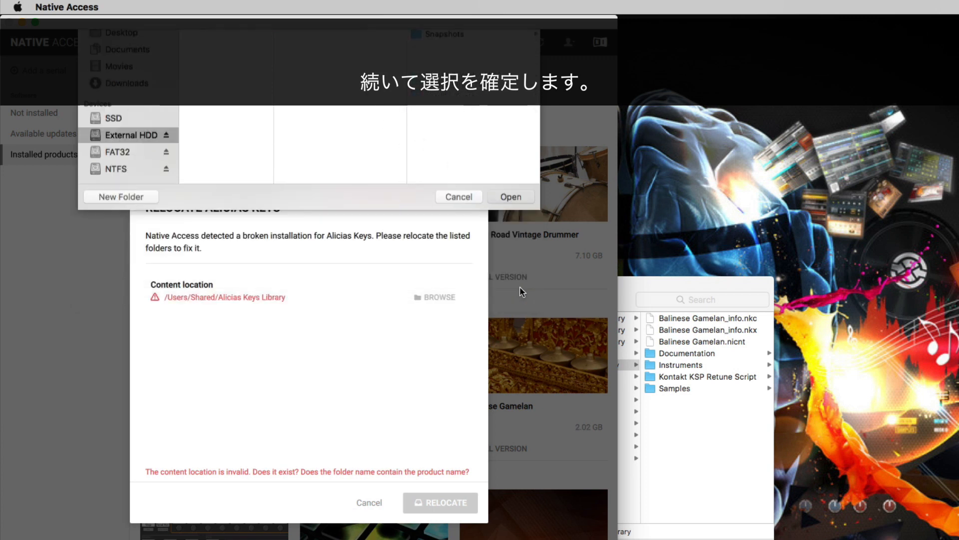
left_click(510, 197)
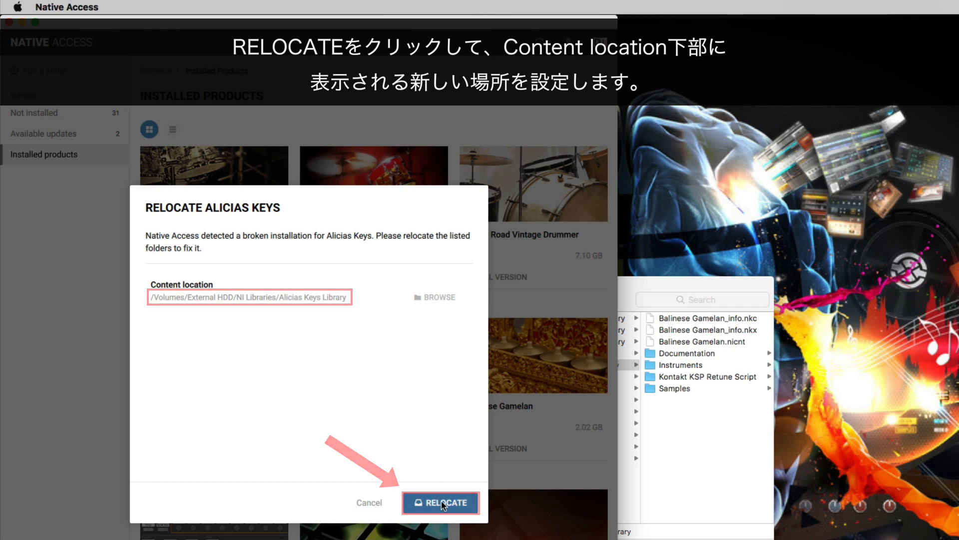
left_click(440, 503)
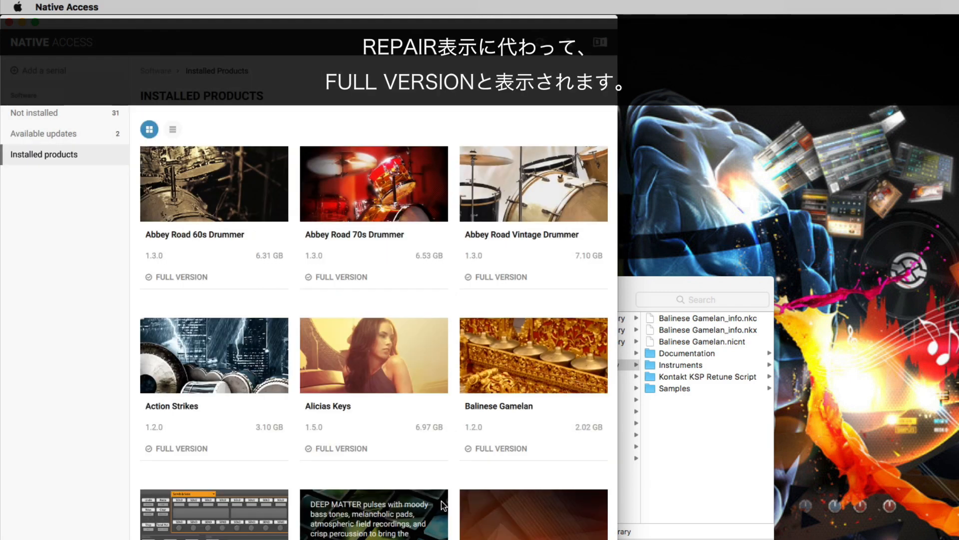